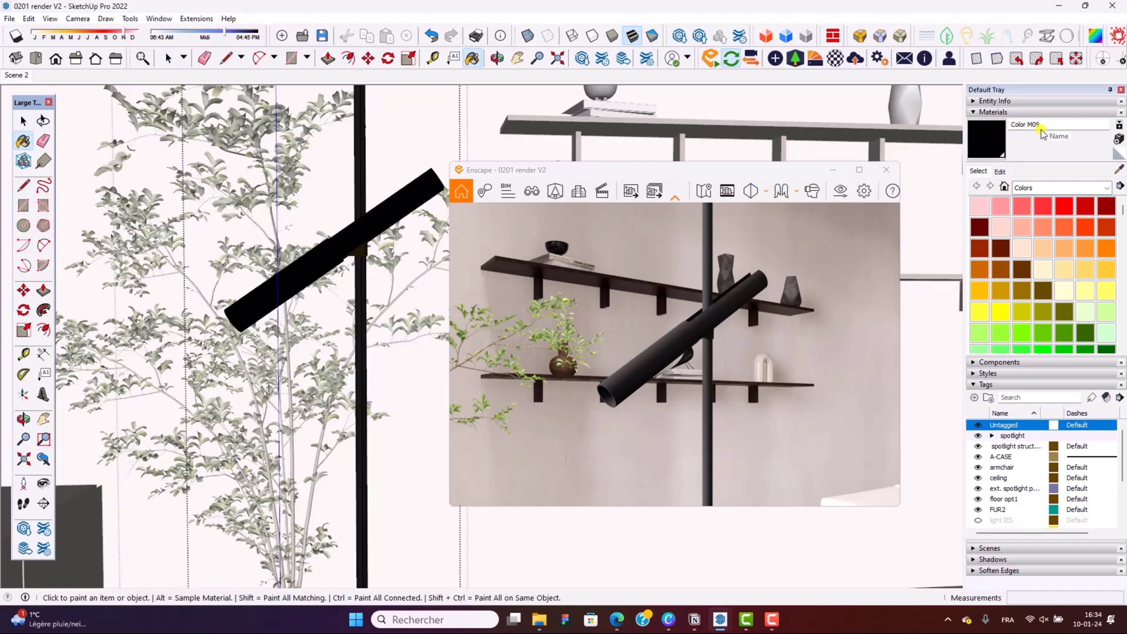
Rename the black spotlight-tube material to 'Color M09 metal' in the Materials tray
click(1041, 125)
text( metal)
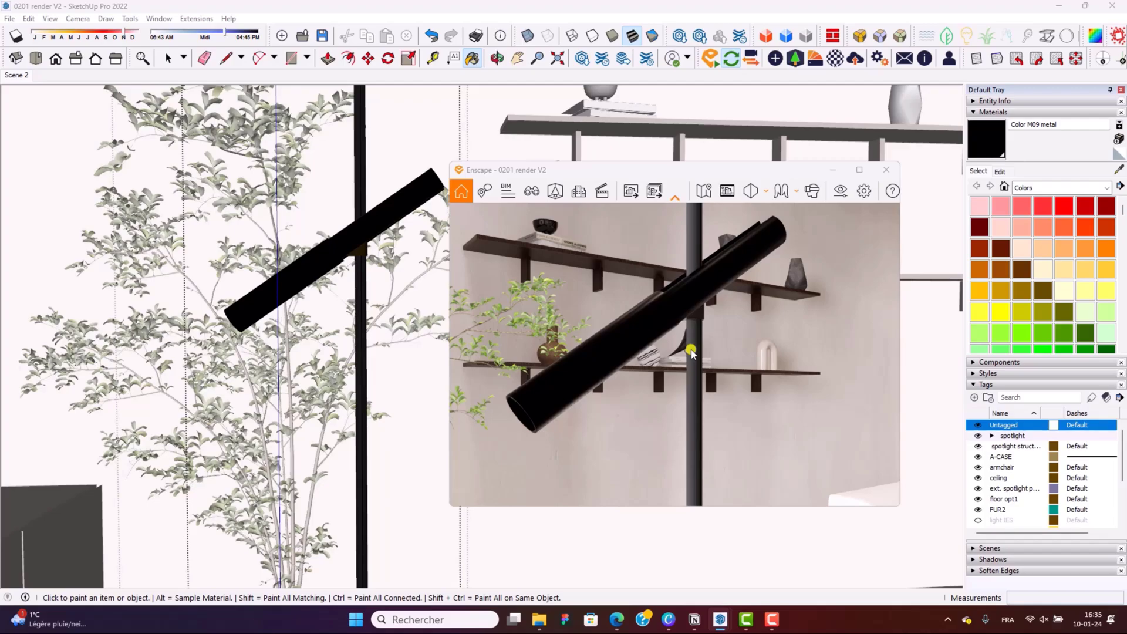
mouse_move(931, 259)
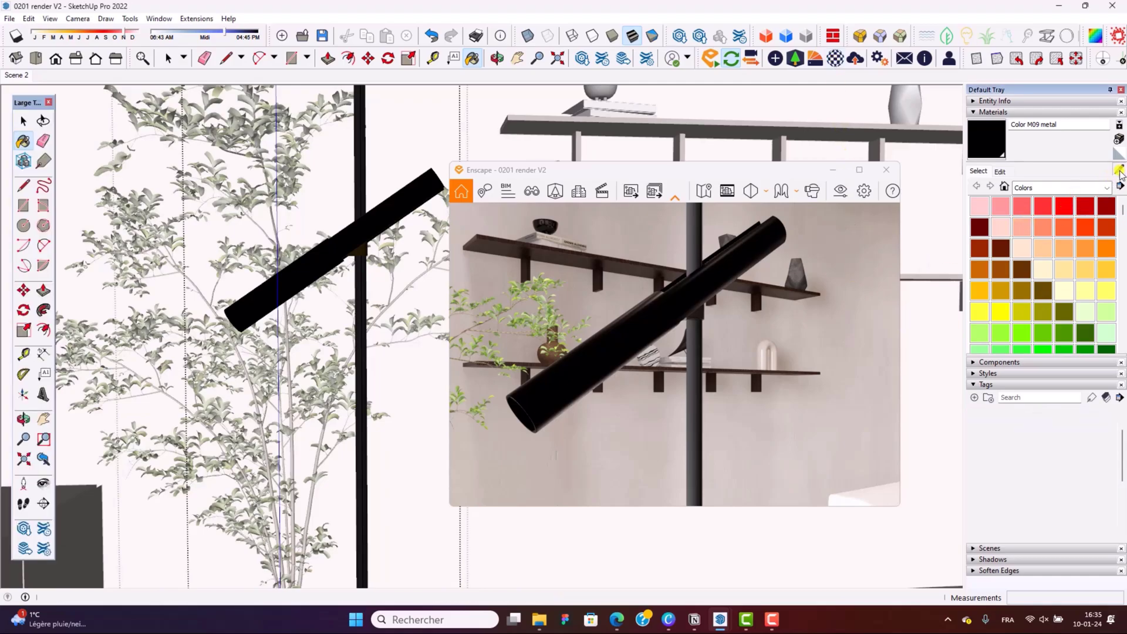
Open Color M09 metal in the Enscape Material Editor
click(986, 384)
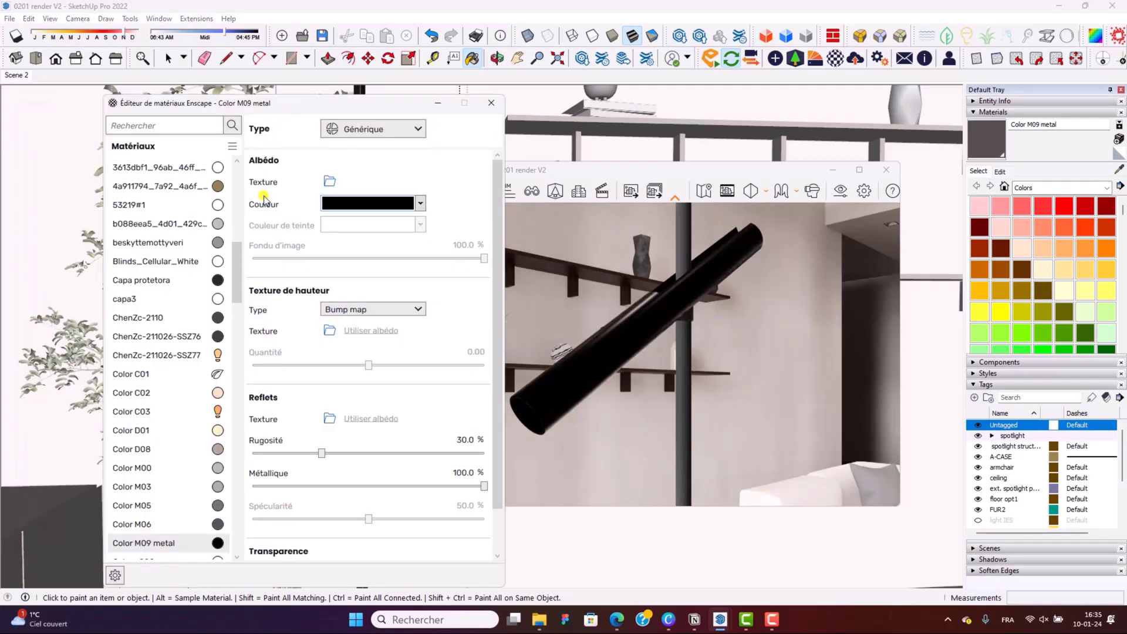
mouse_move(400, 235)
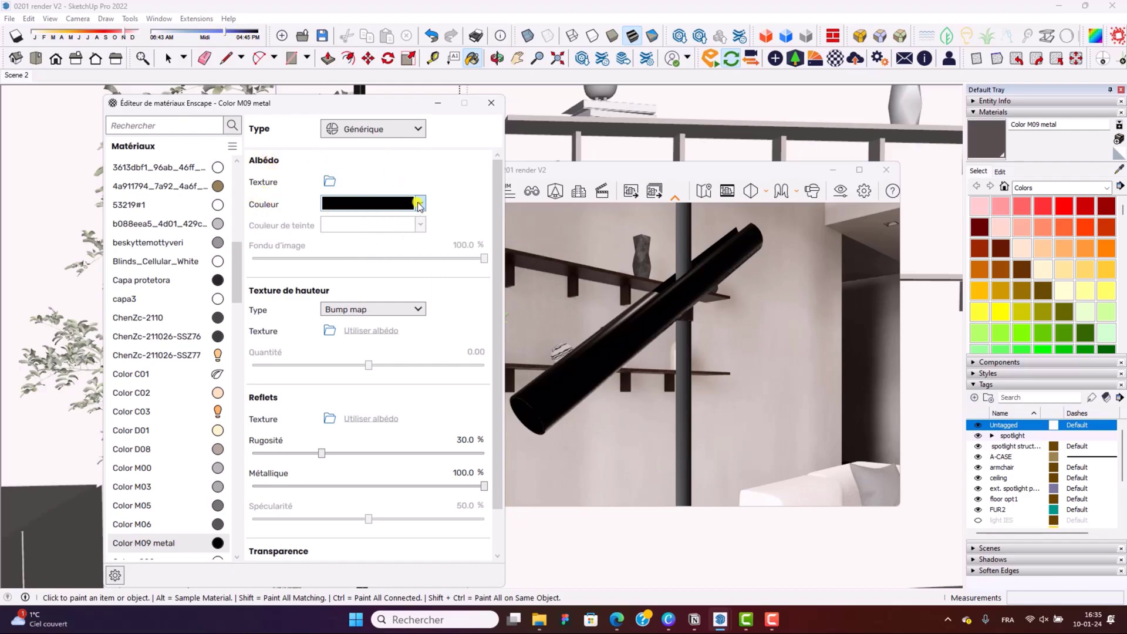
Change the Color M09 metal albedo to dark gray #4D4848 via the Advanced colour picker
click(419, 204)
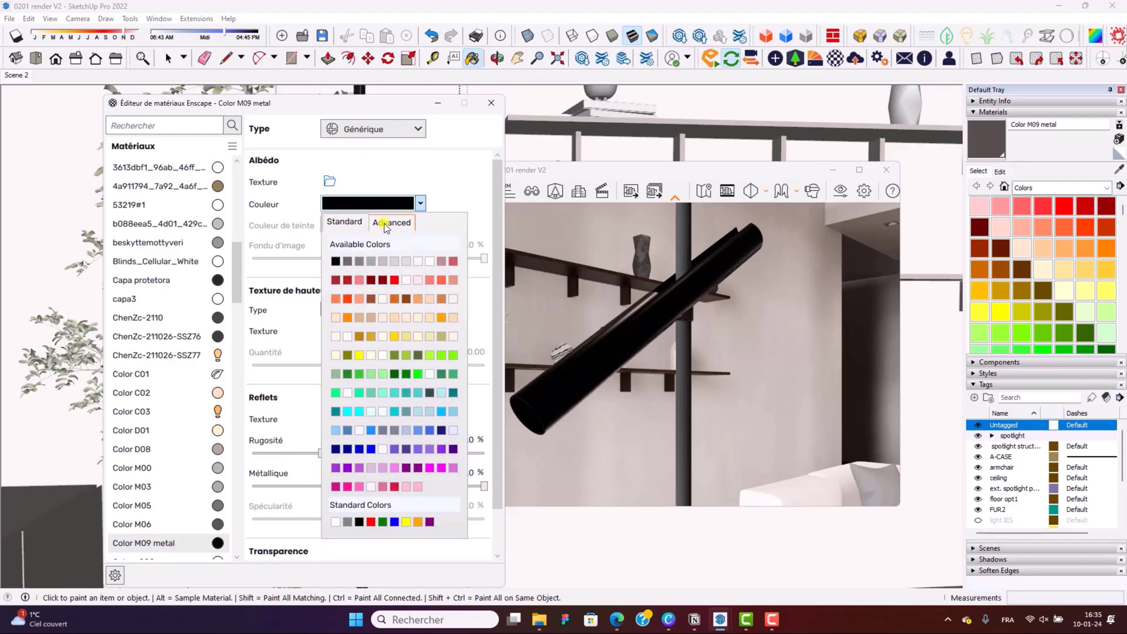
click(392, 221)
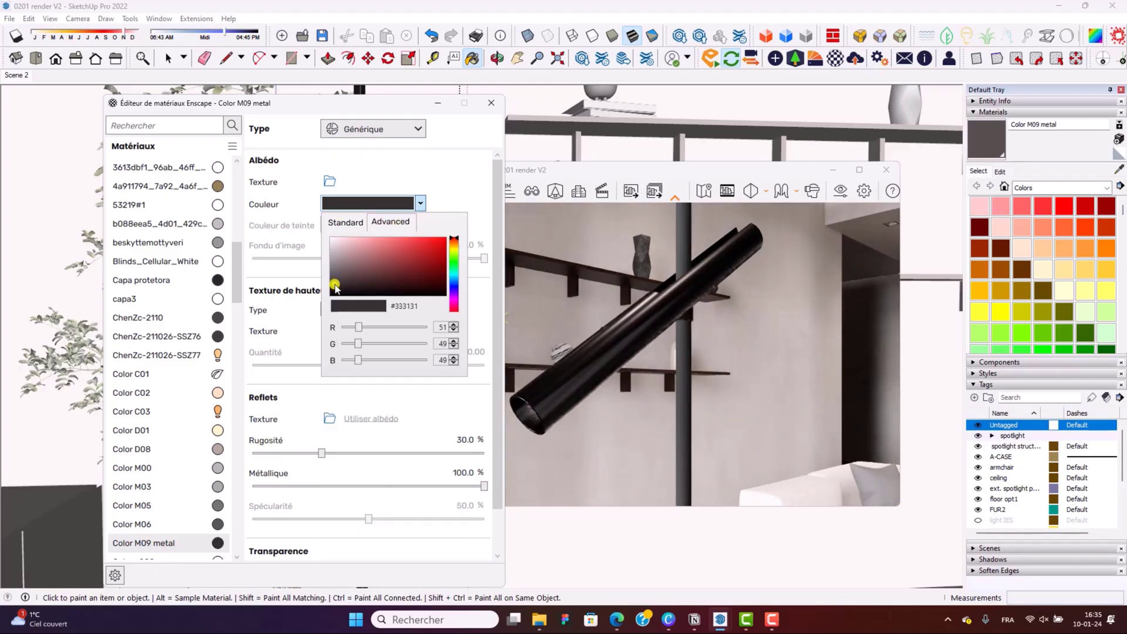
click(332, 277)
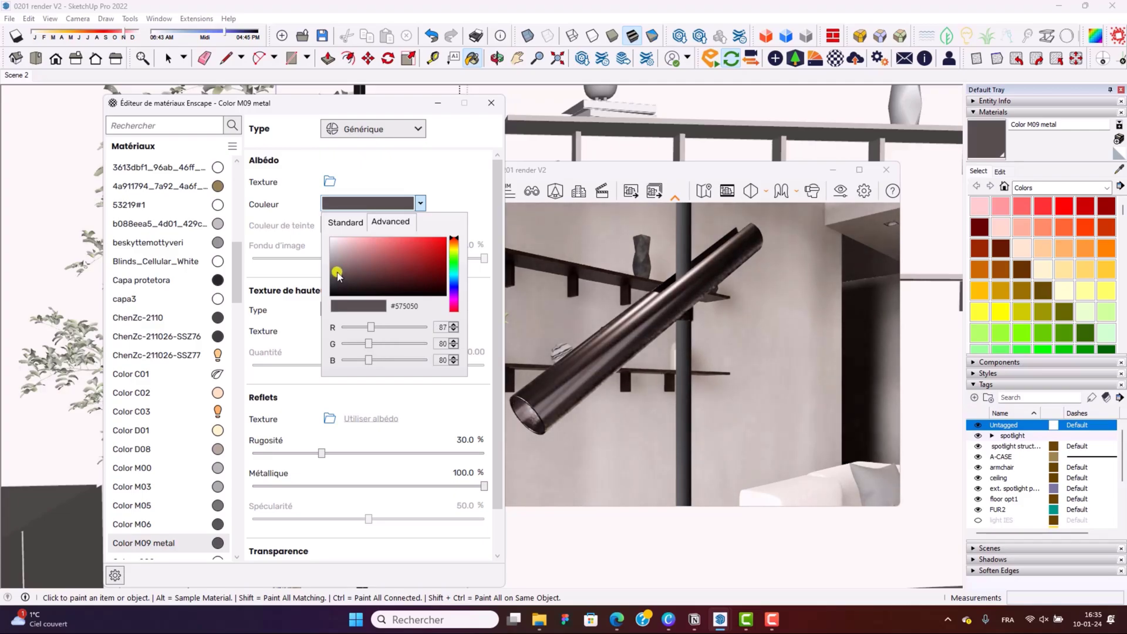
drag(338, 276, 331, 282)
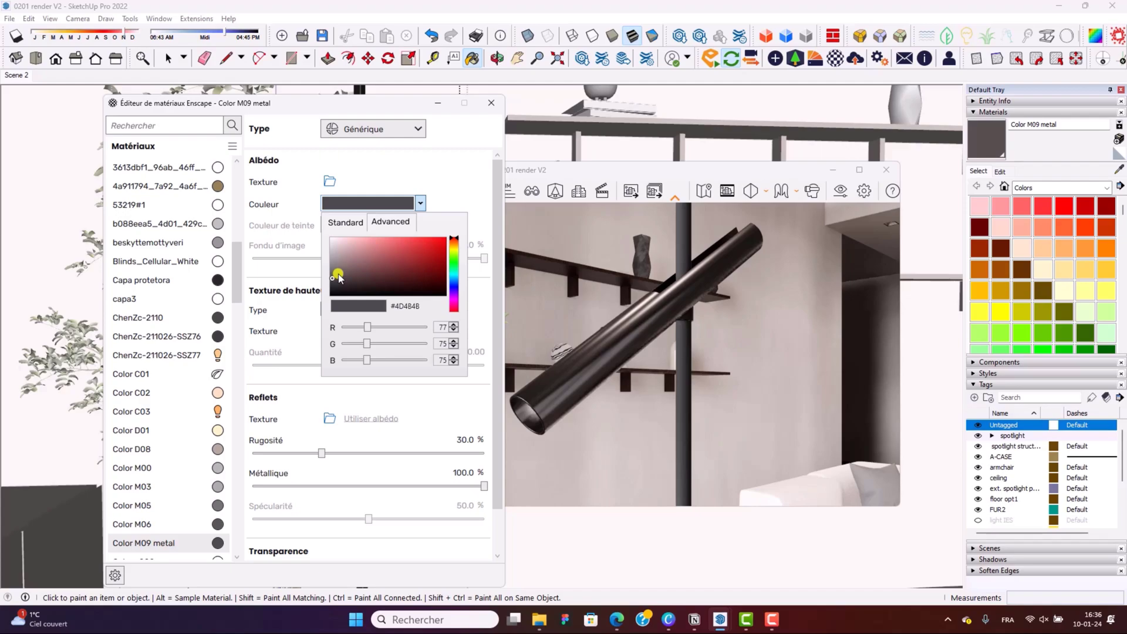
click(448, 187)
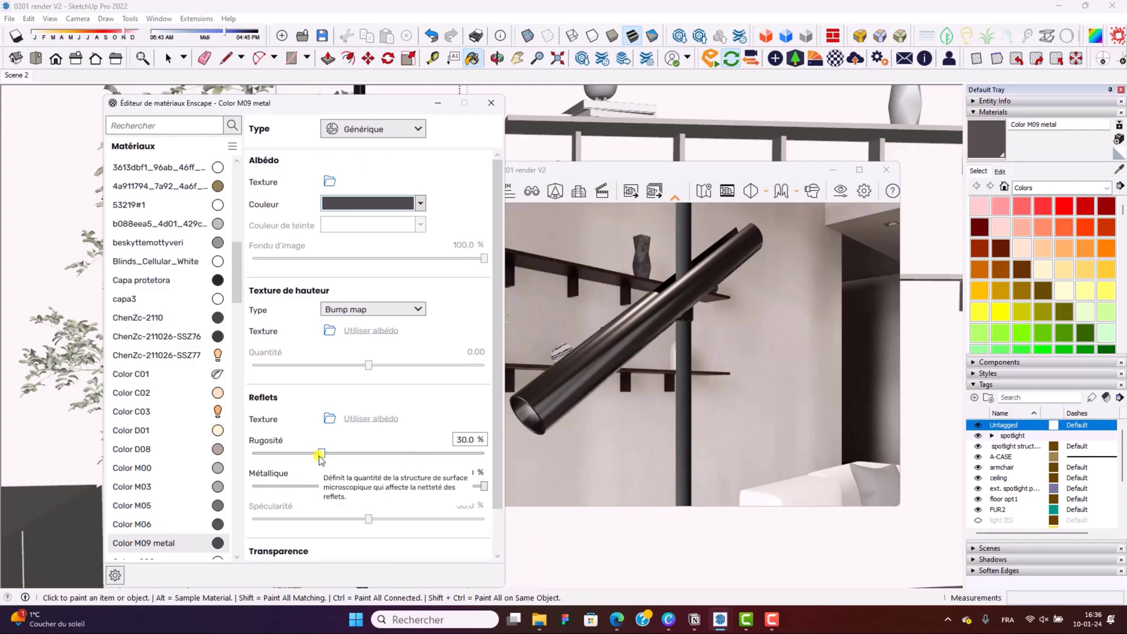
Adjust the Rugosité slider to 33.3% roughness, keeping Métallique at 100%
drag(320, 453, 349, 454)
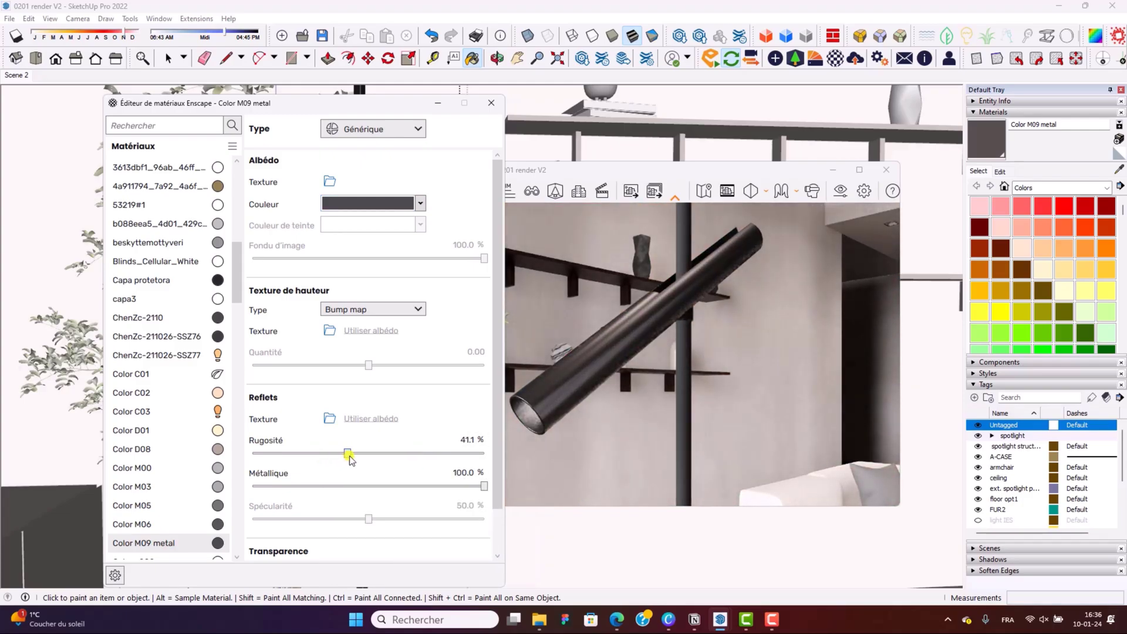
drag(348, 454, 332, 454)
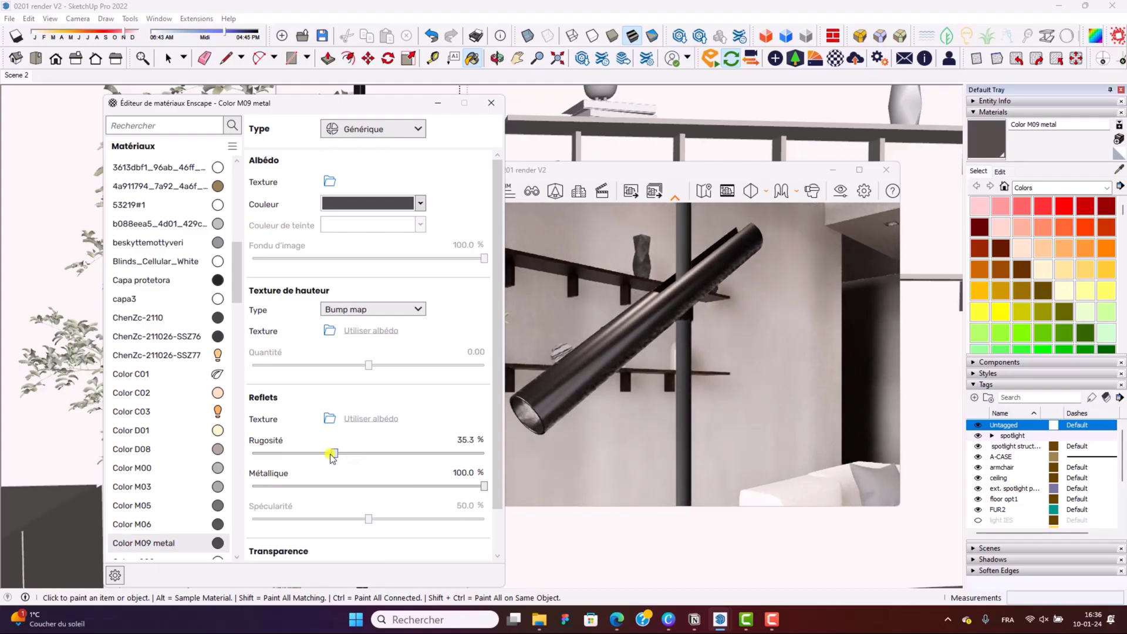
drag(332, 454, 327, 455)
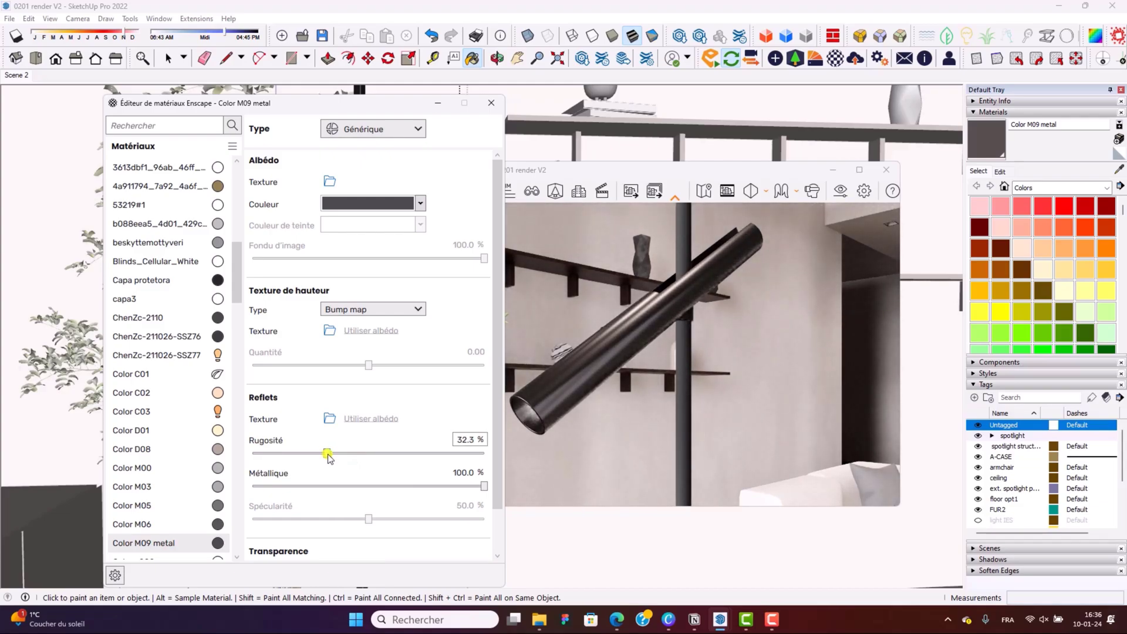
drag(326, 454, 330, 454)
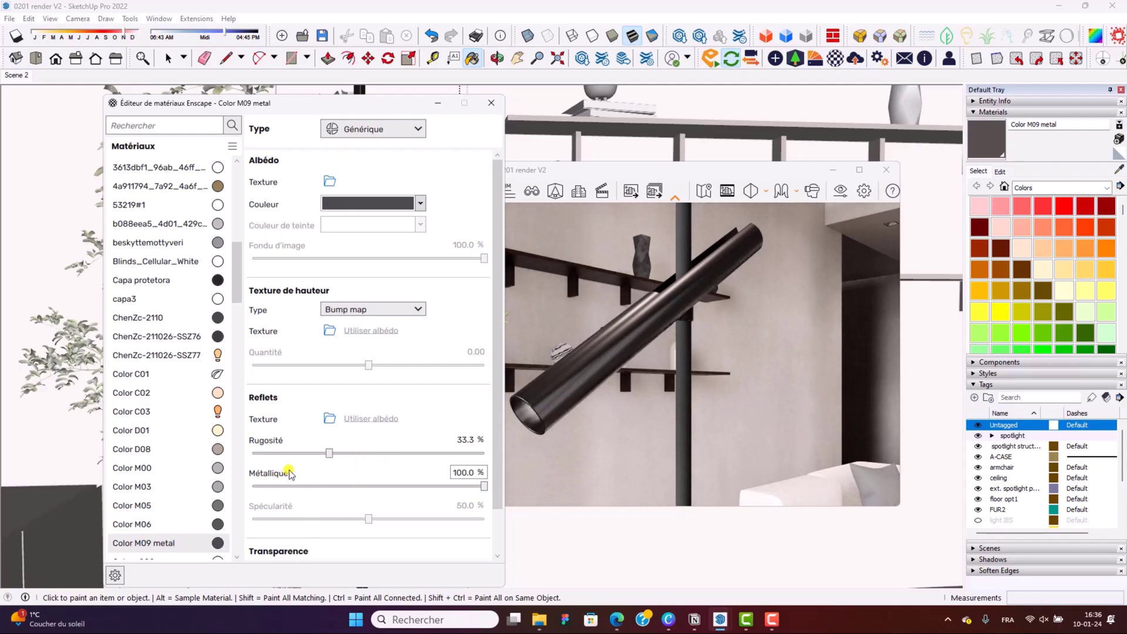
mouse_move(483, 487)
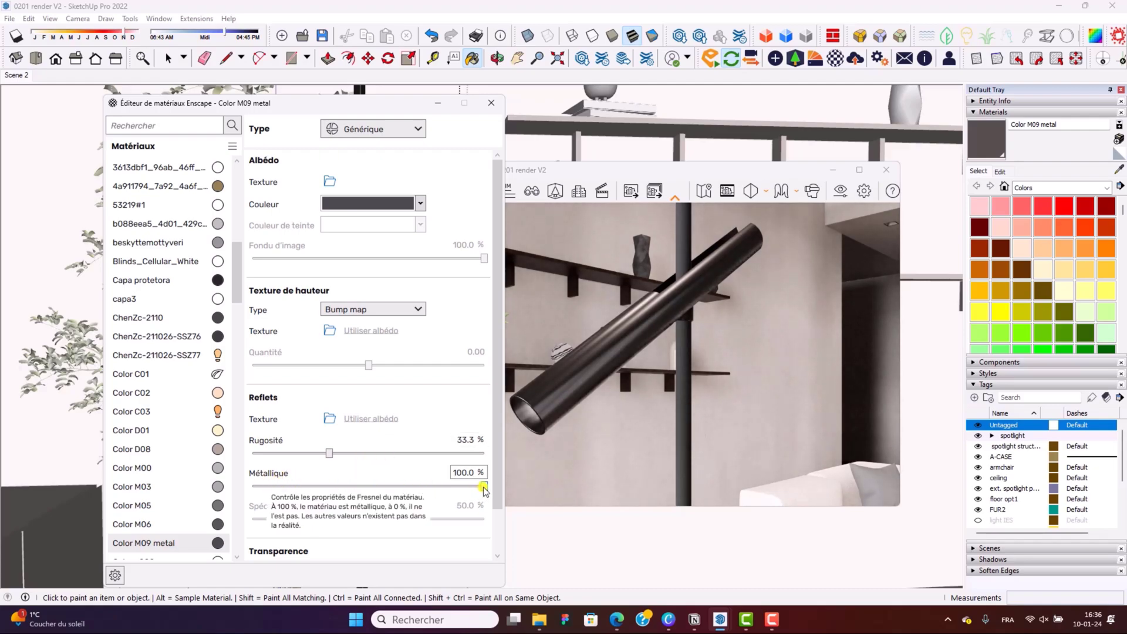